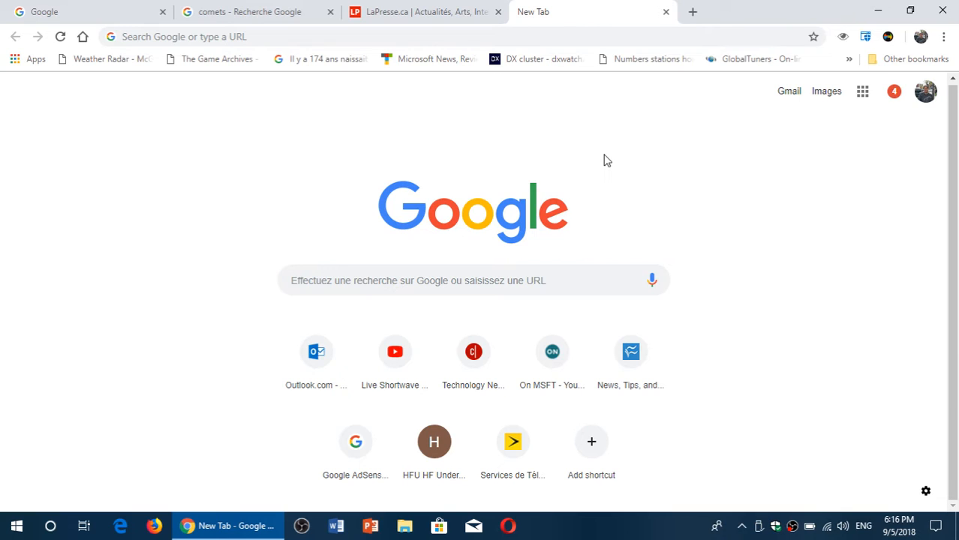
mouse_move(942, 15)
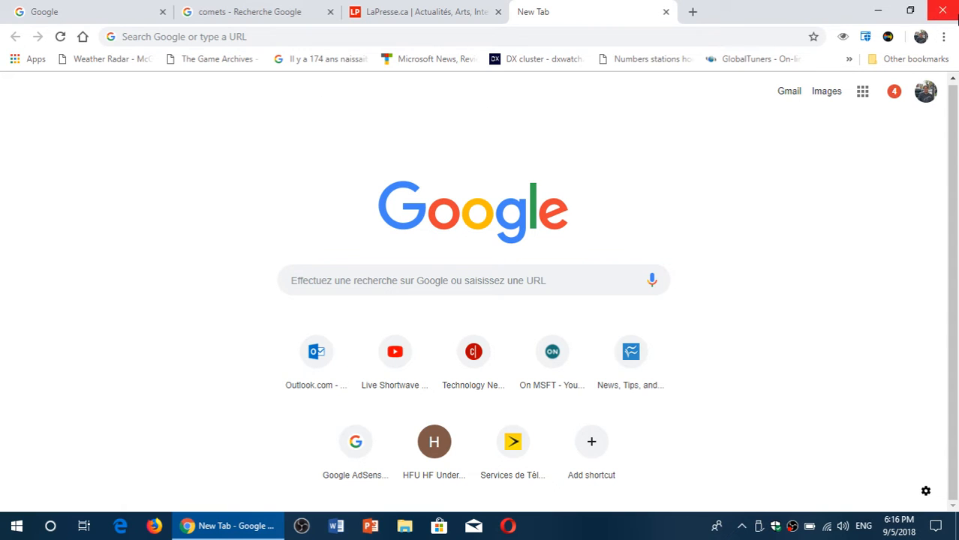
Step: Open Chrome's three-dot menu and show the Help submenu
left_click(942, 35)
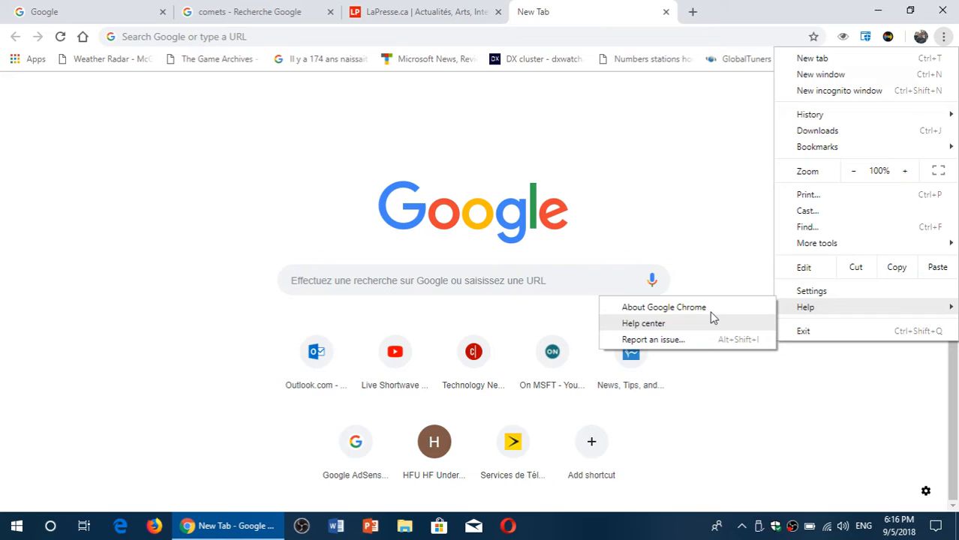
Step: Open About Google Chrome to confirm version 69.0.3497.81 is up to date
left_click(662, 307)
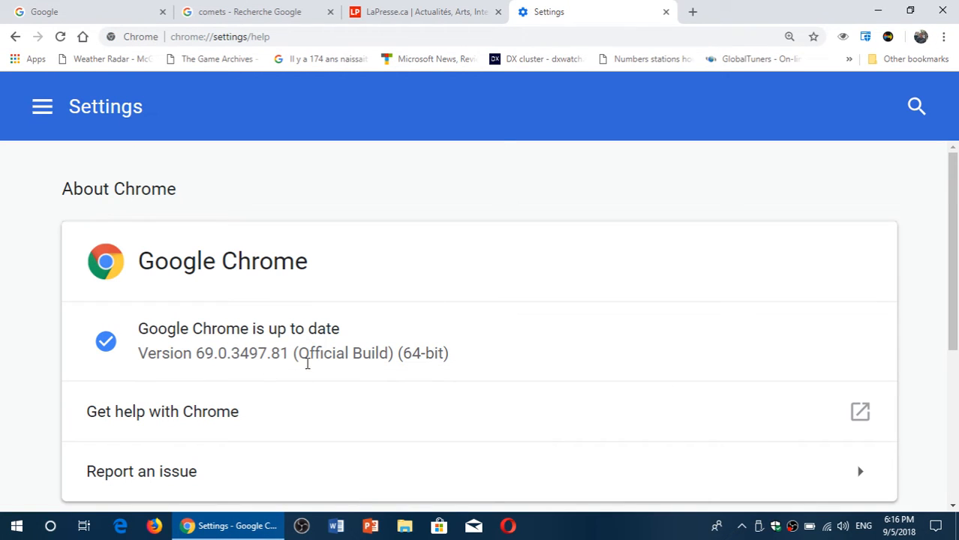
mouse_move(351, 384)
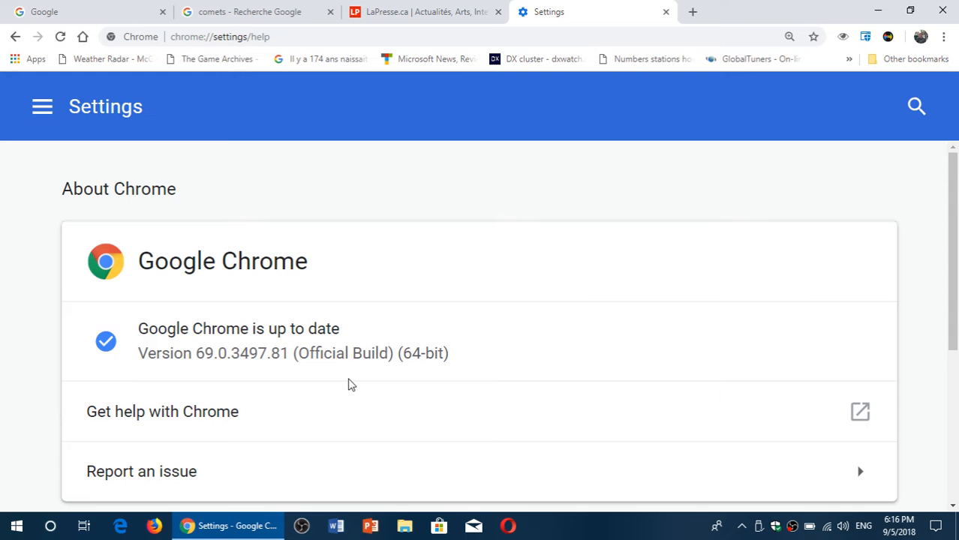
mouse_move(210, 11)
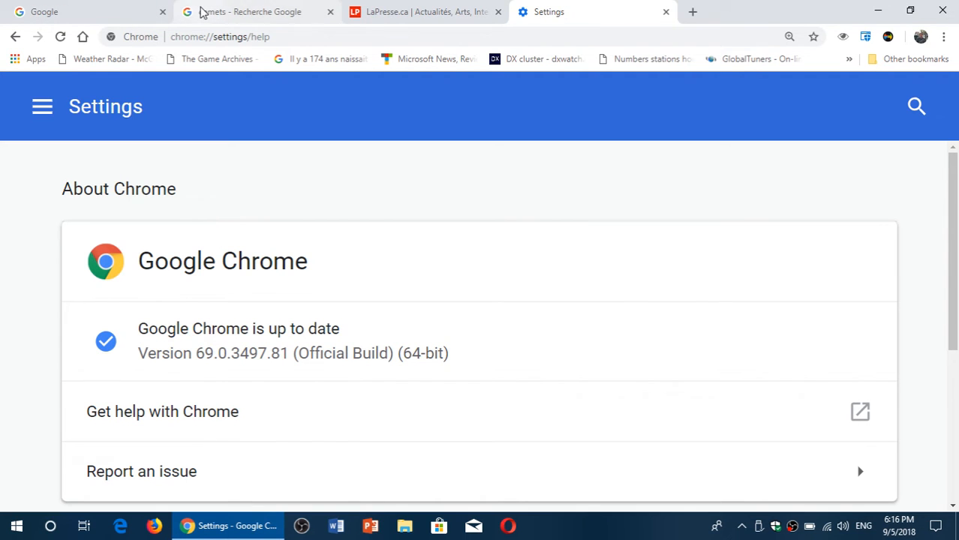
Step: View the New Tab page shortcuts, then switch to the LaPresse.ca tab
left_click(259, 12)
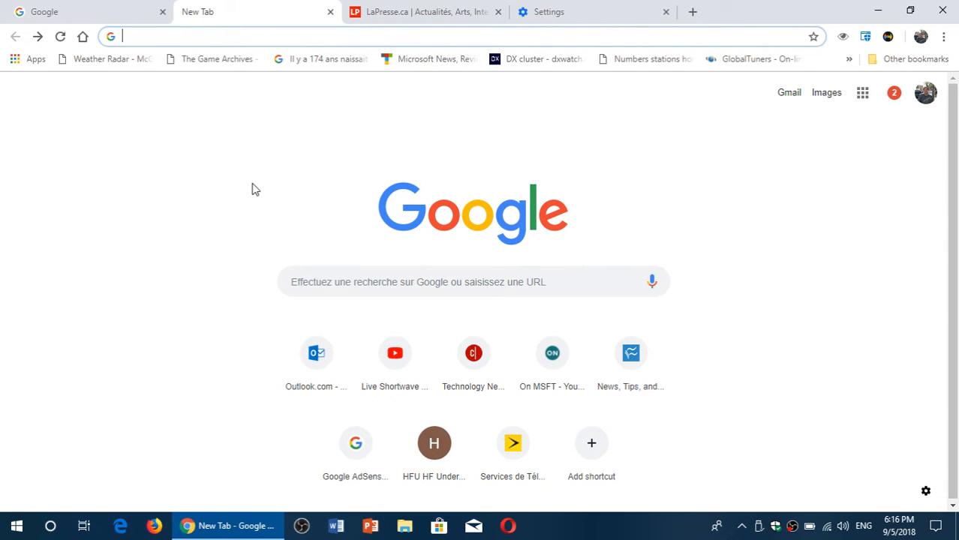
mouse_move(379, 307)
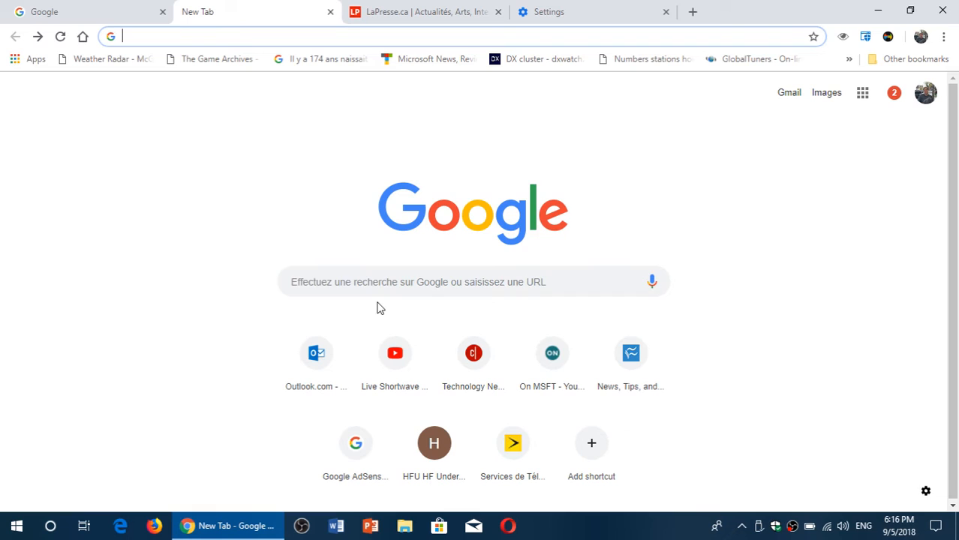
mouse_move(385, 284)
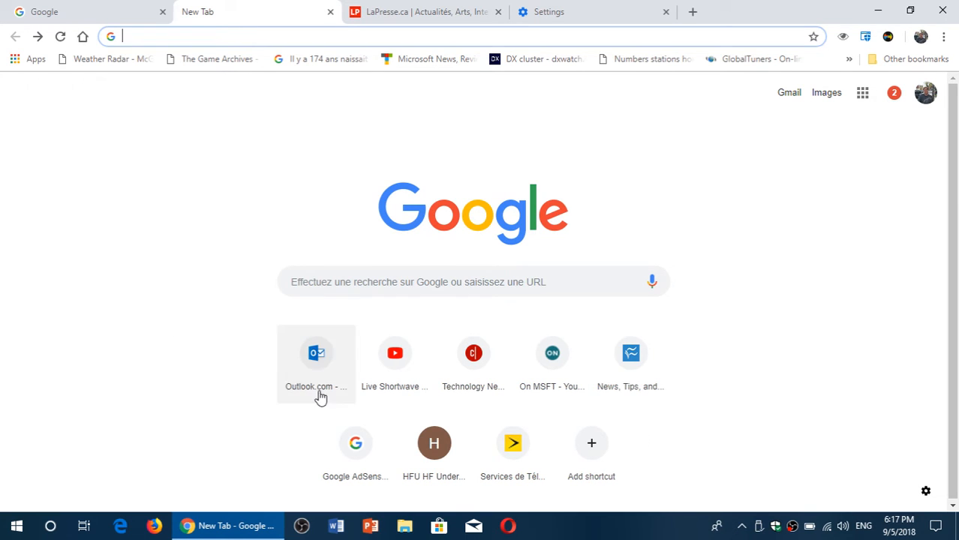
mouse_move(171, 321)
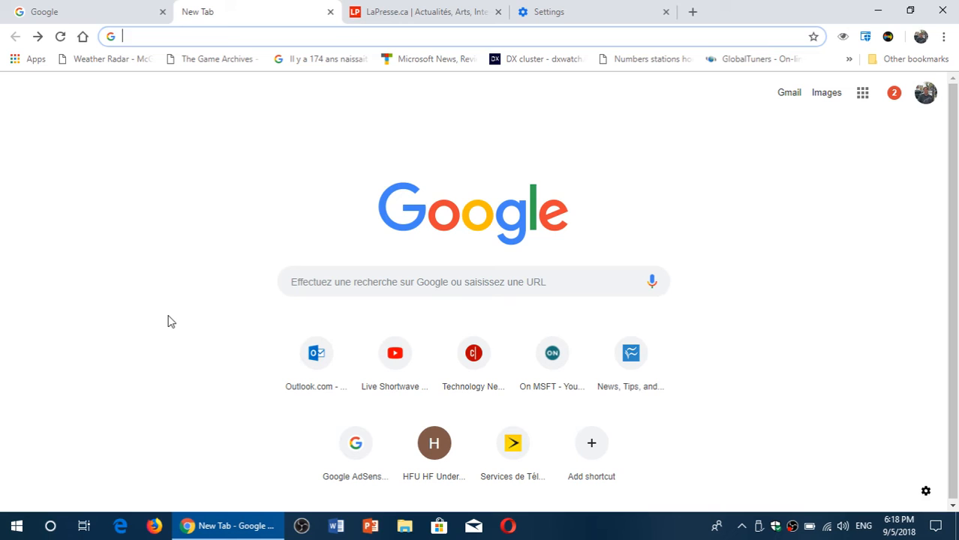
mouse_move(3, 230)
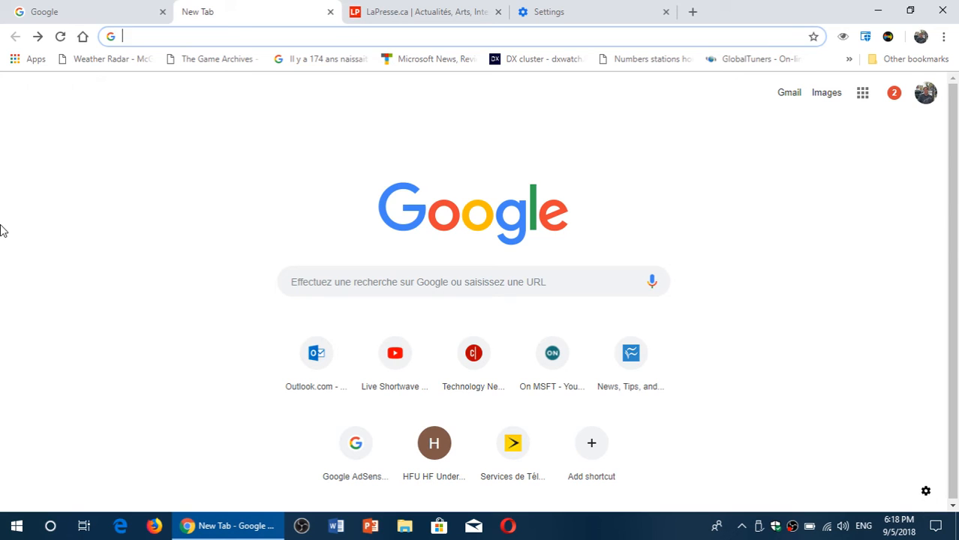
mouse_move(375, 144)
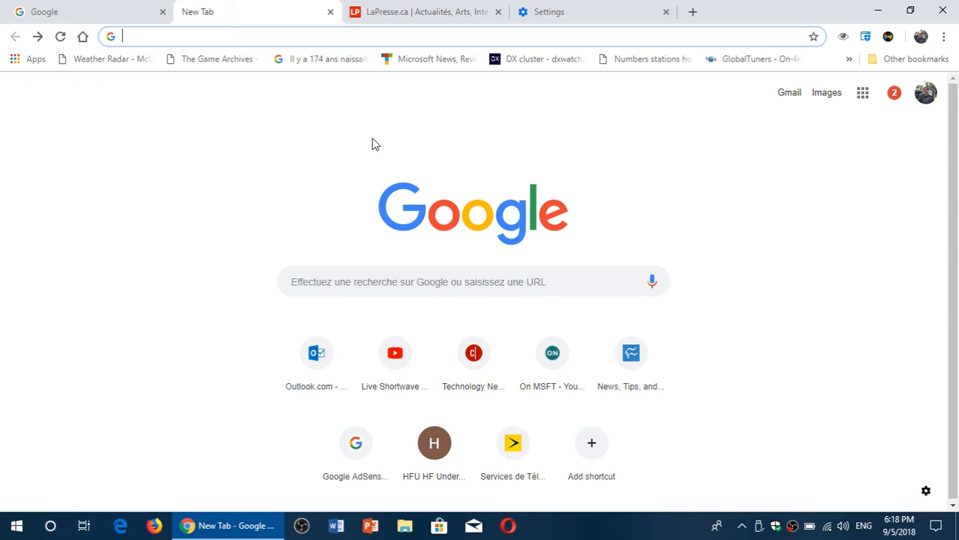
left_click(420, 12)
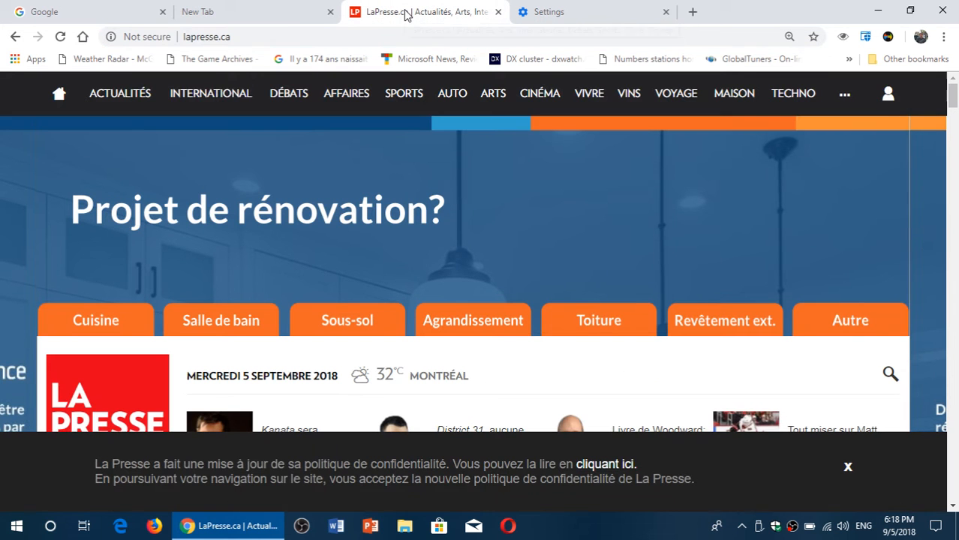
mouse_move(151, 41)
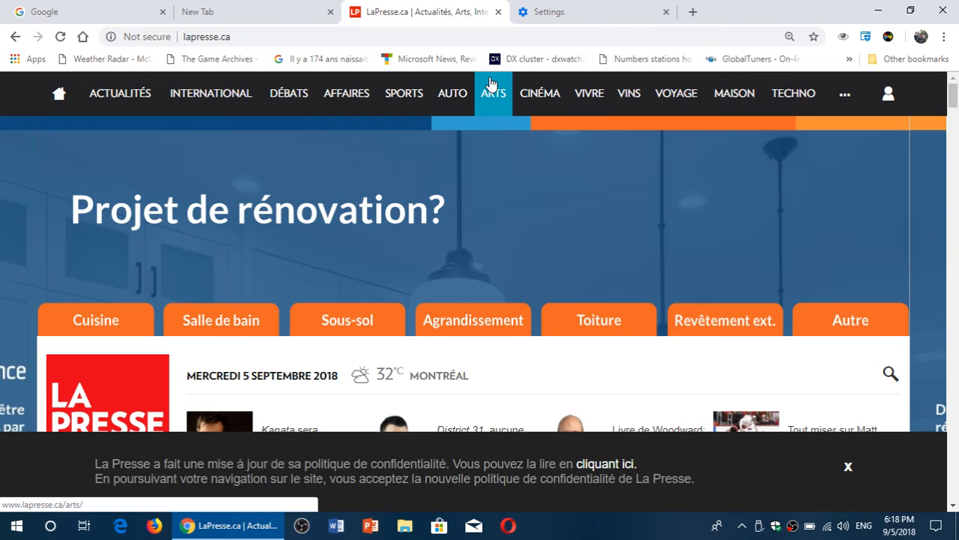
mouse_move(258, 14)
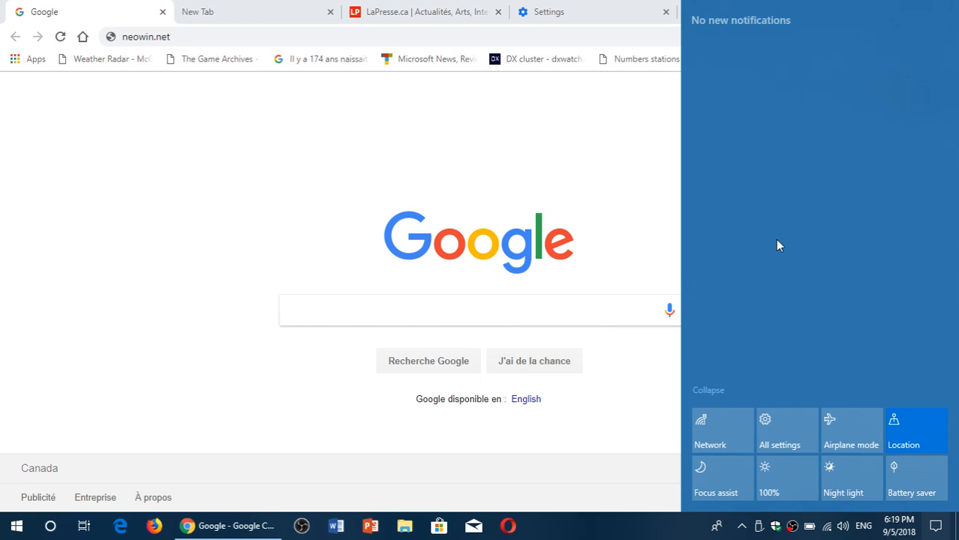
mouse_move(513, 150)
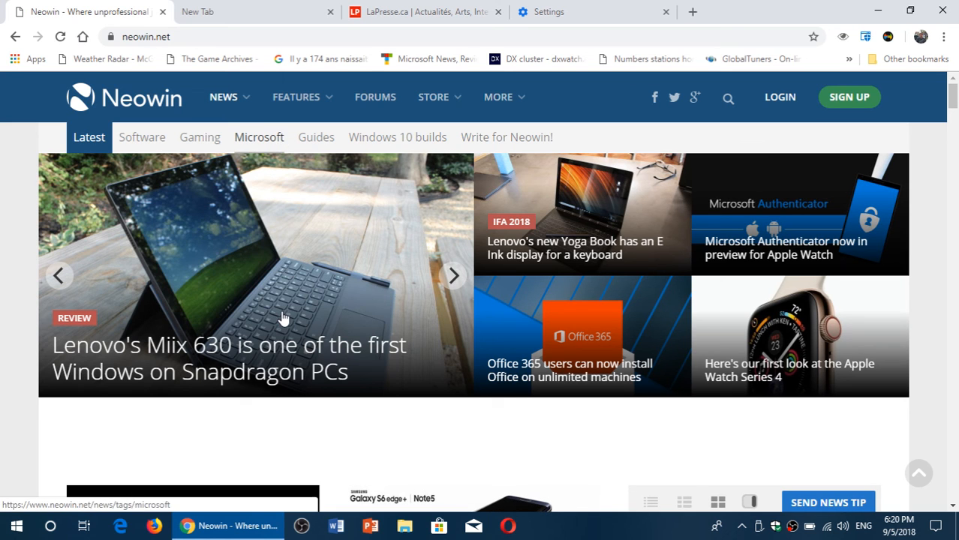
Step: Scroll Neowin, return to the About Chrome Settings tab, and open the main menu
scroll("down", 3)
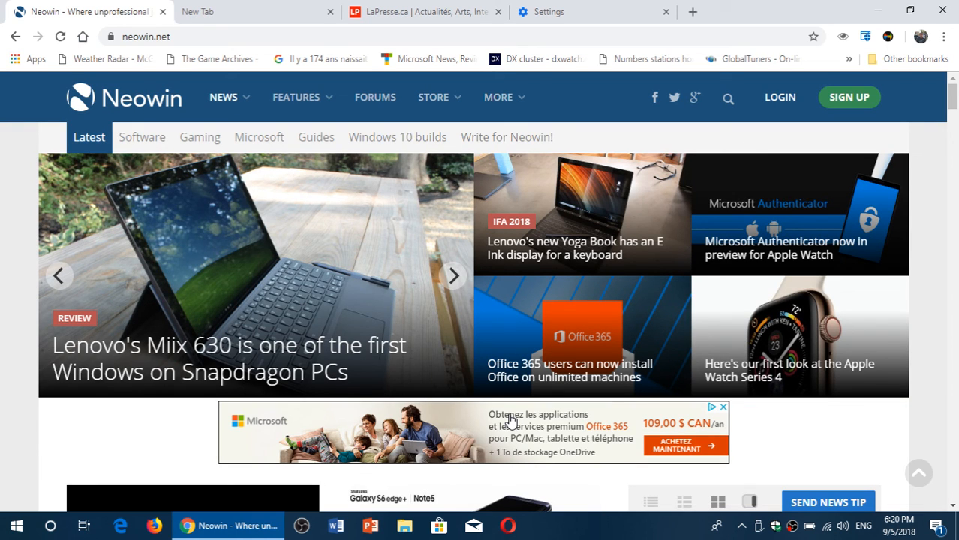
mouse_move(747, 13)
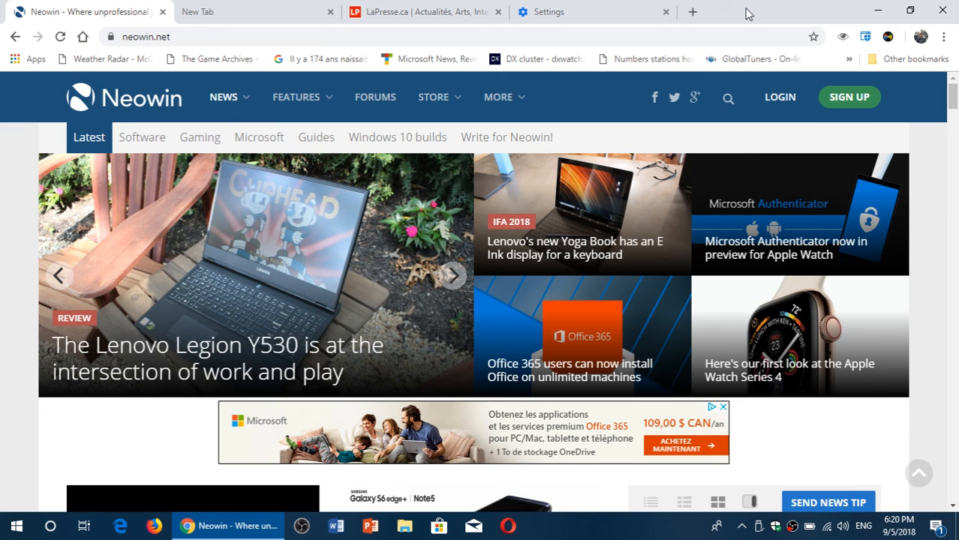
left_click(452, 275)
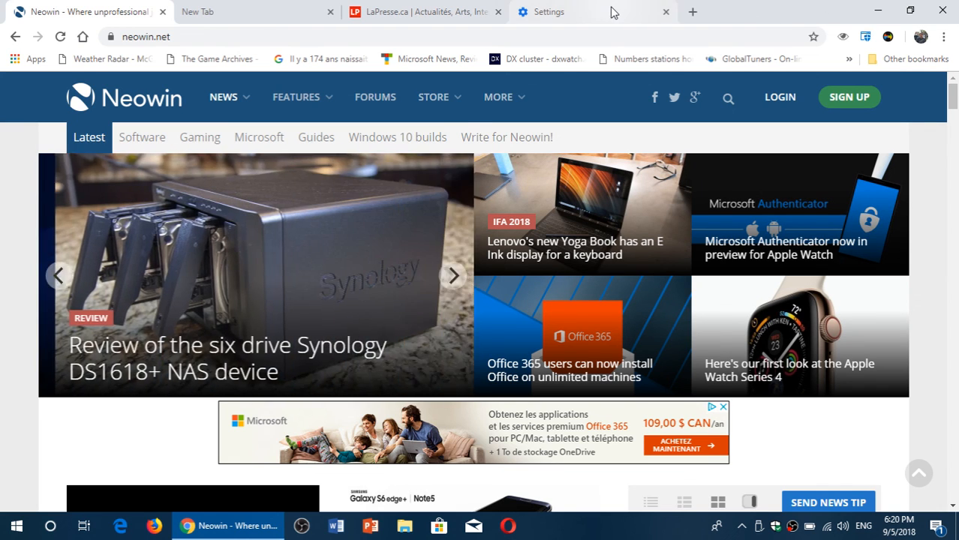
left_click(943, 33)
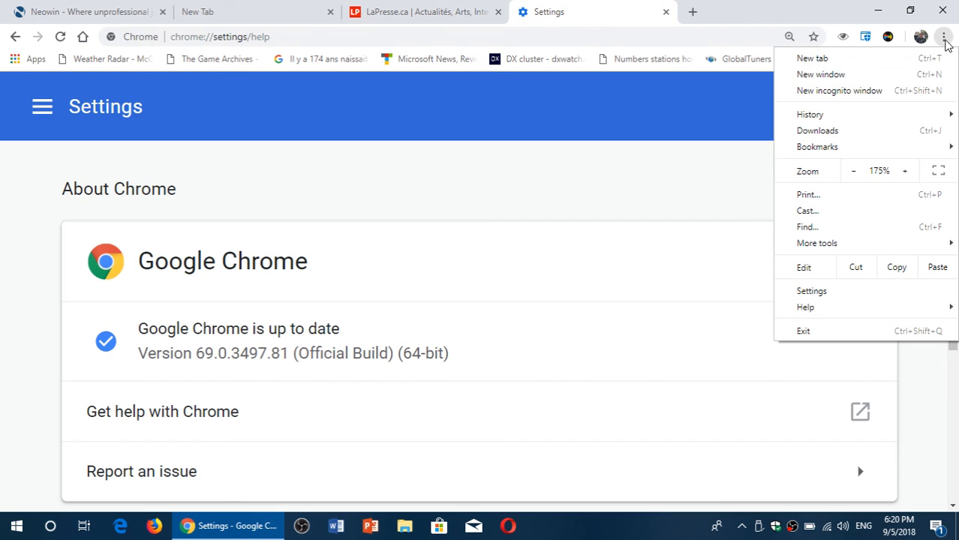